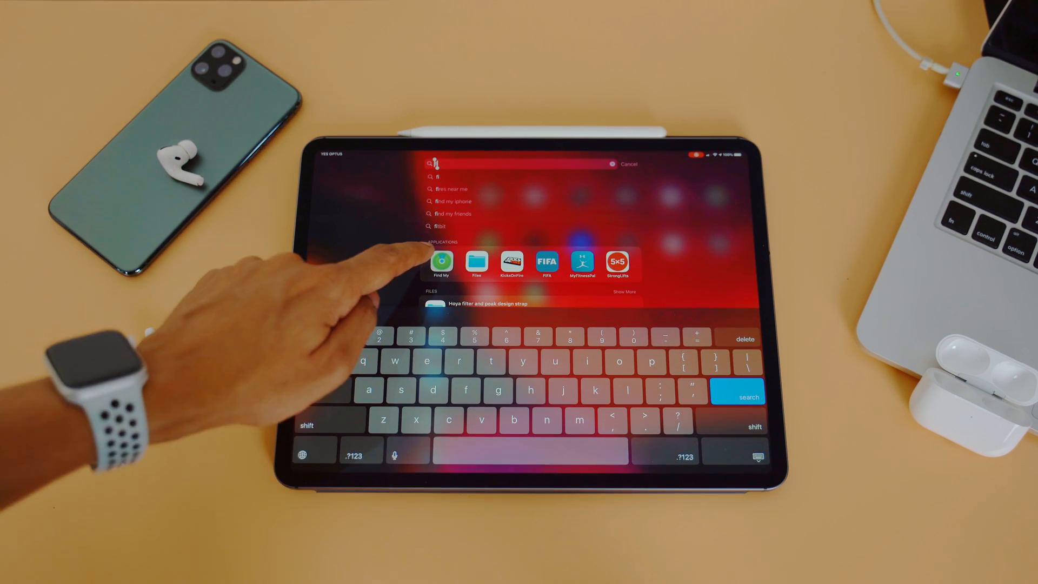
Launch Find My from Spotlight and decline the Send Last Location alert with Not Now.
left_click(441, 263)
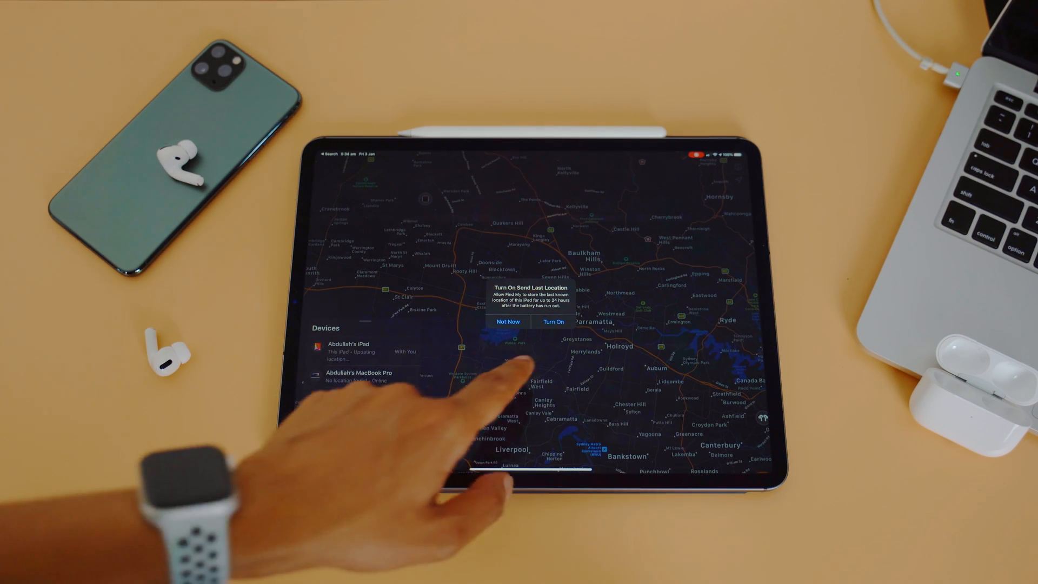
left_click(507, 322)
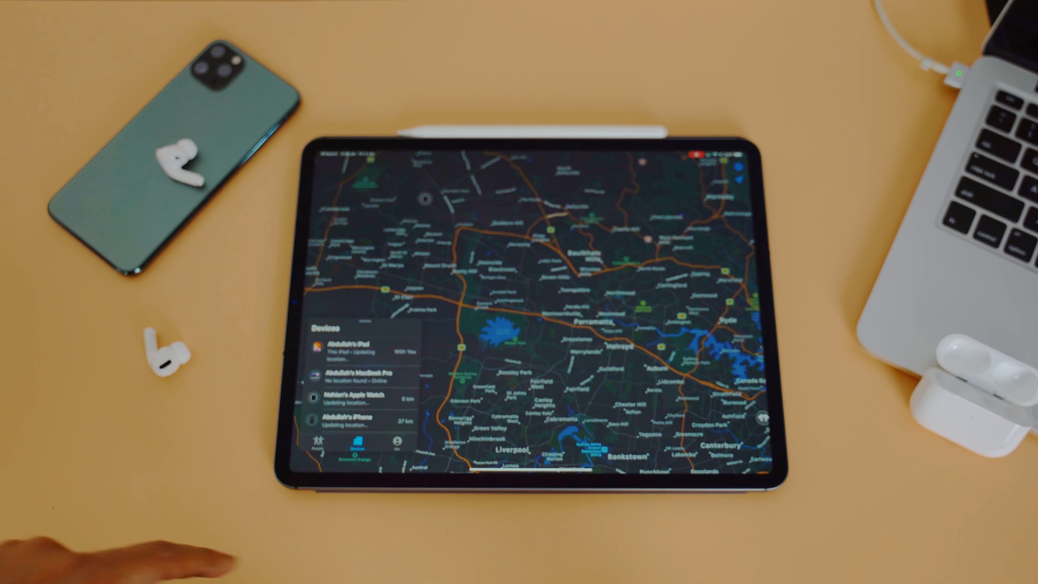
left_click(348, 347)
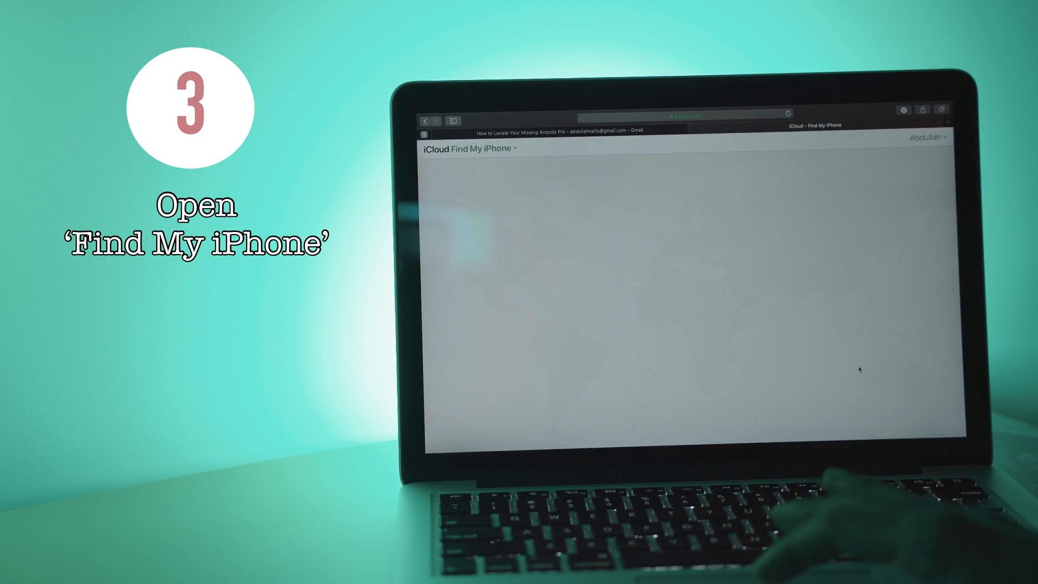
left_click(687, 143)
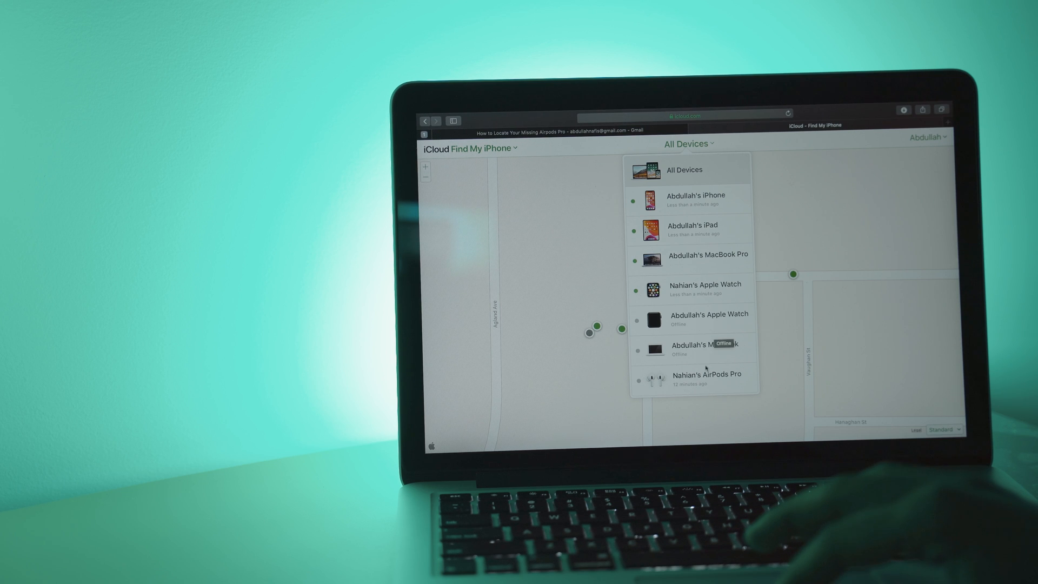
left_click(705, 374)
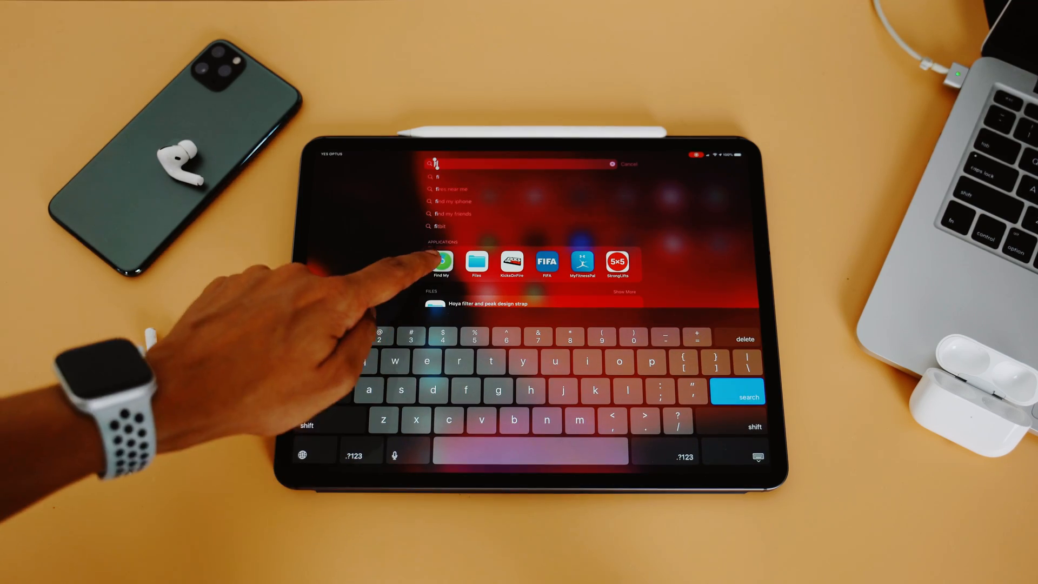
left_click(440, 264)
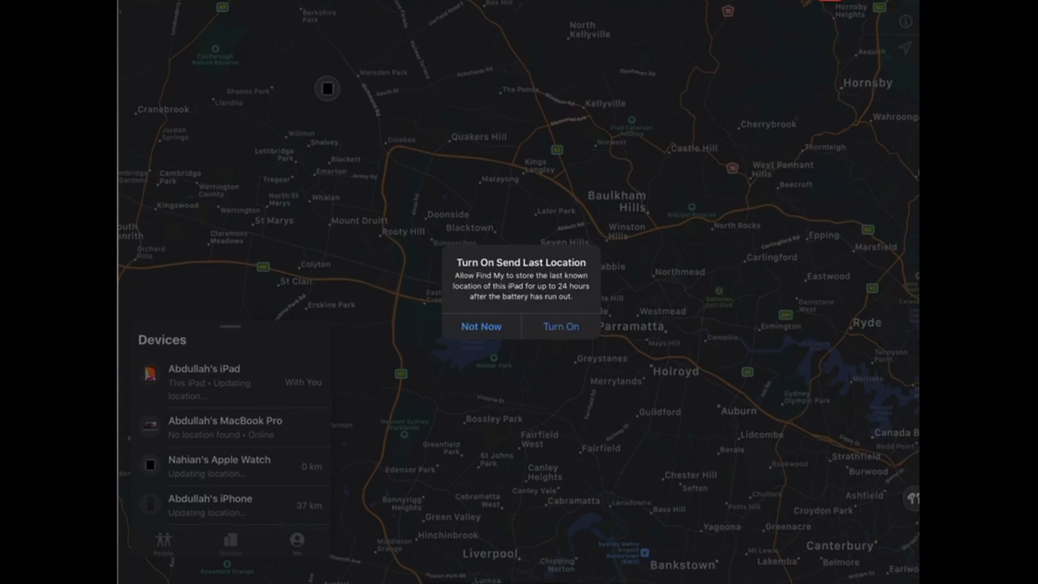
left_click(480, 327)
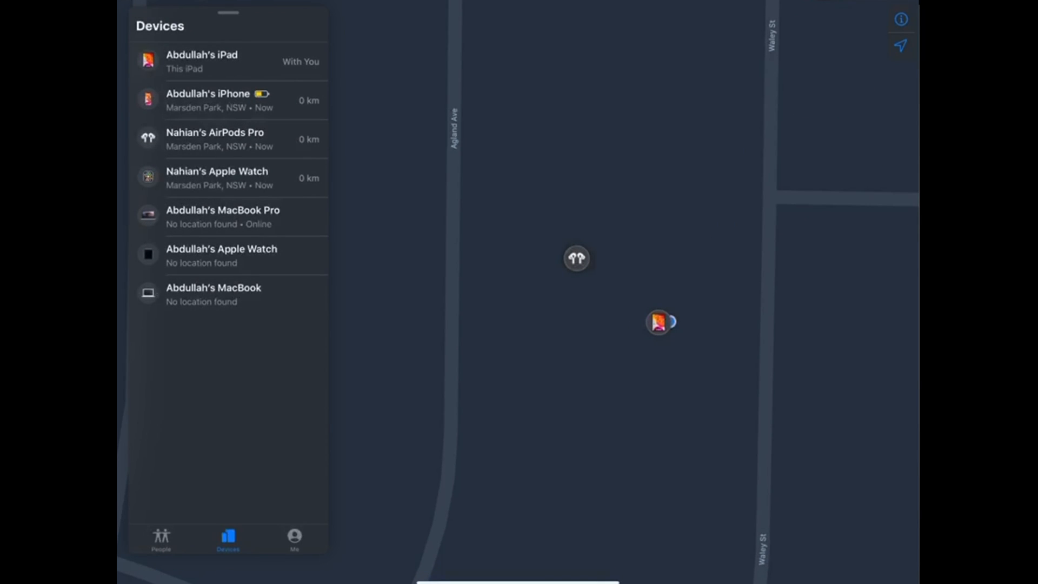
left_click(215, 139)
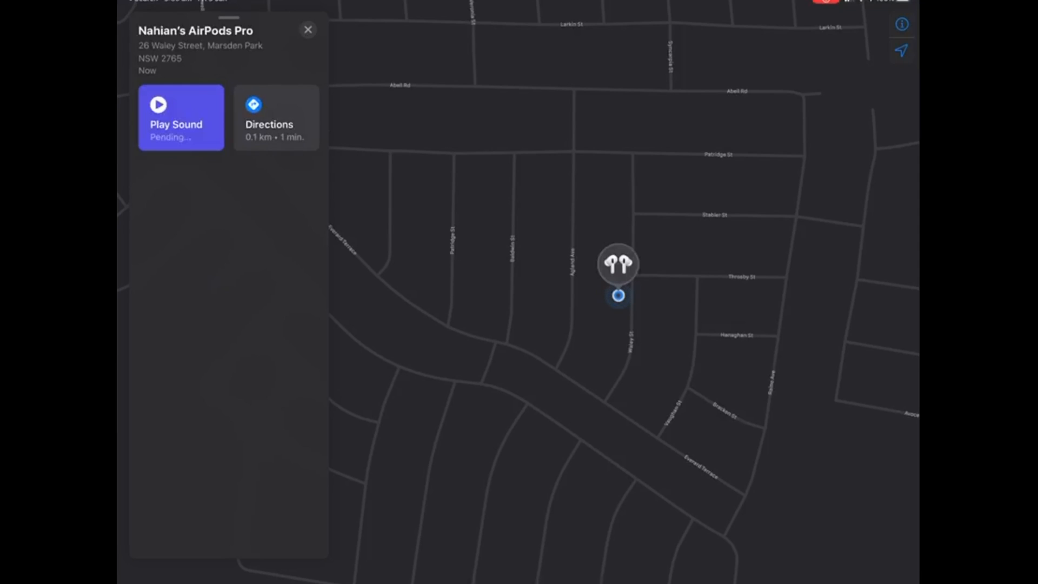
left_click(180, 124)
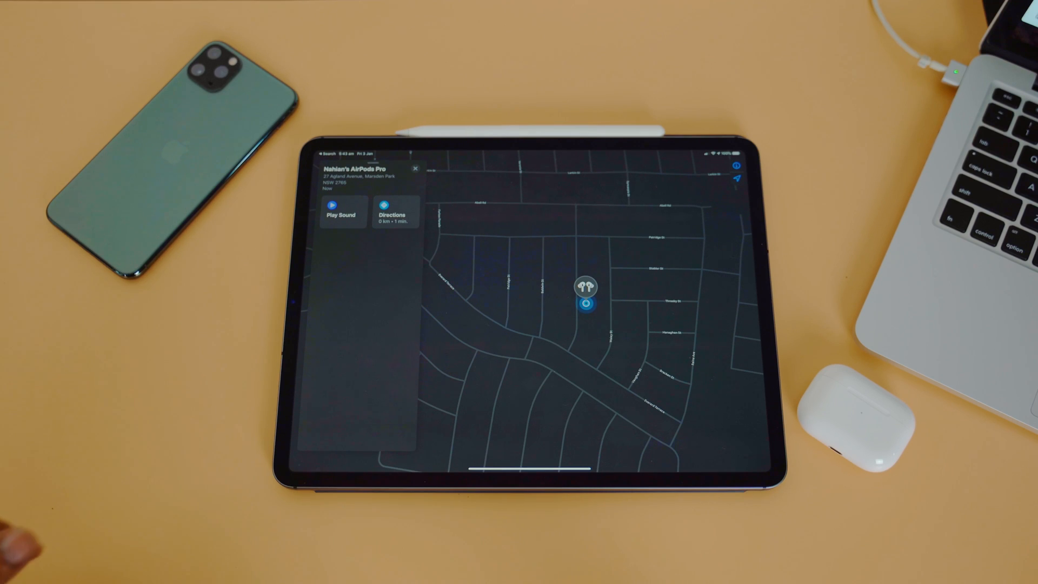
left_click(343, 213)
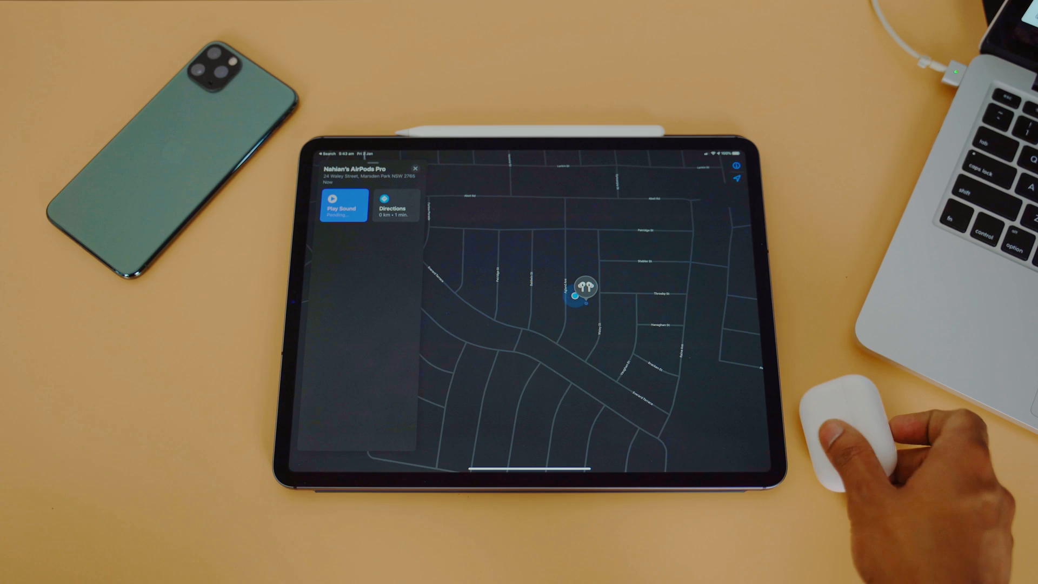
left_click(344, 206)
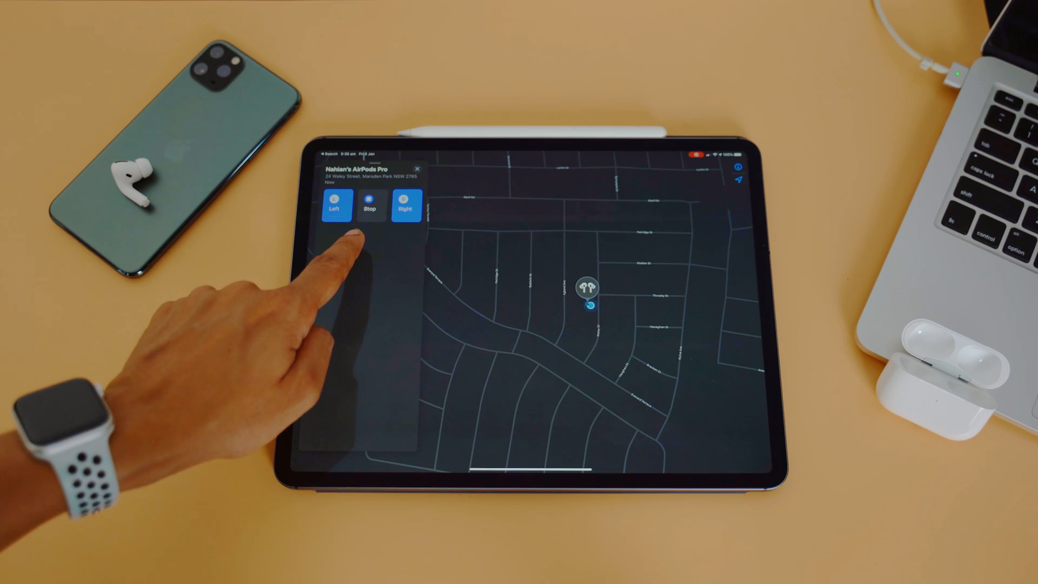